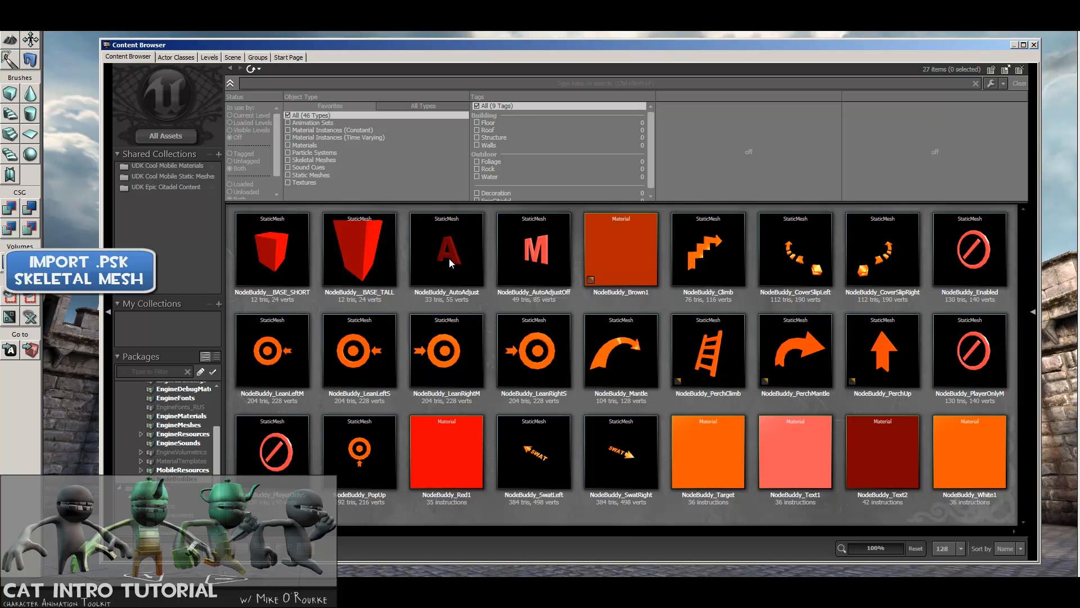
mouse_move(560, 351)
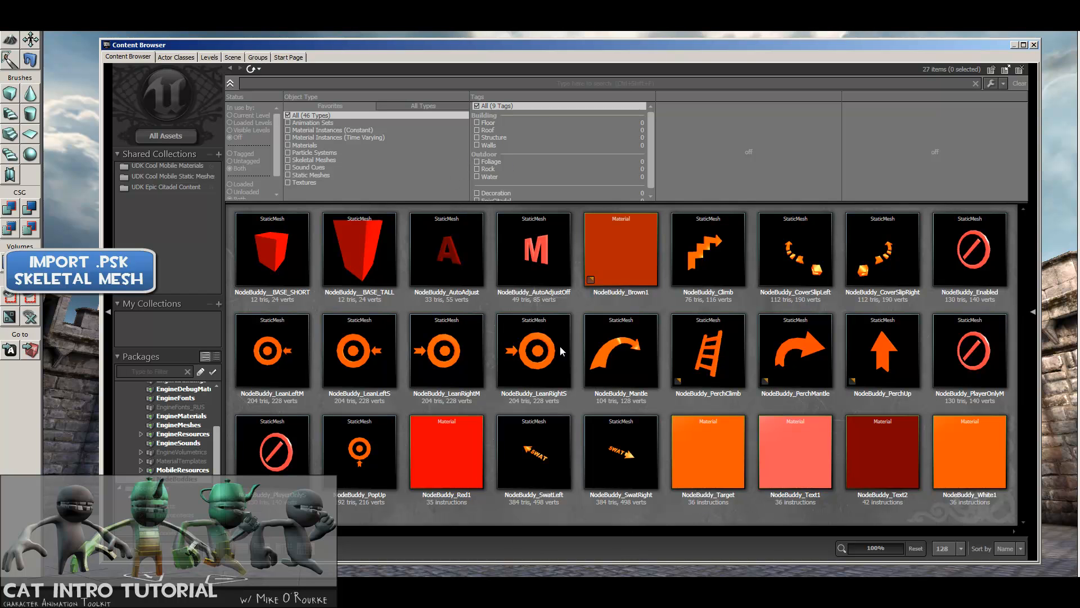
mouse_move(453, 160)
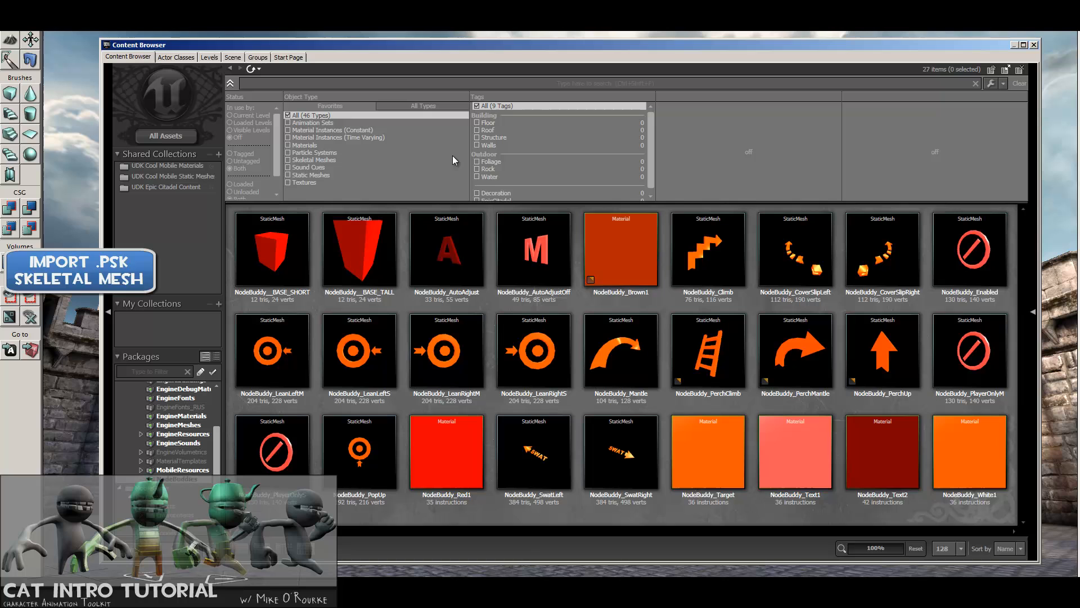
mouse_move(429, 548)
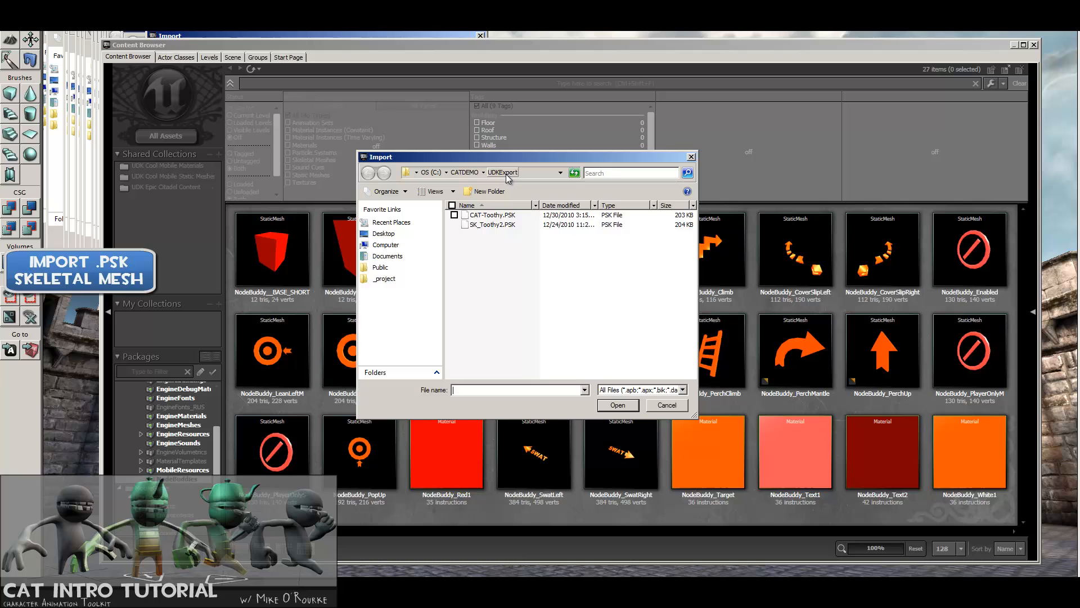
Select CAT-Toothy.PSK and open it to reach the import options
click(492, 215)
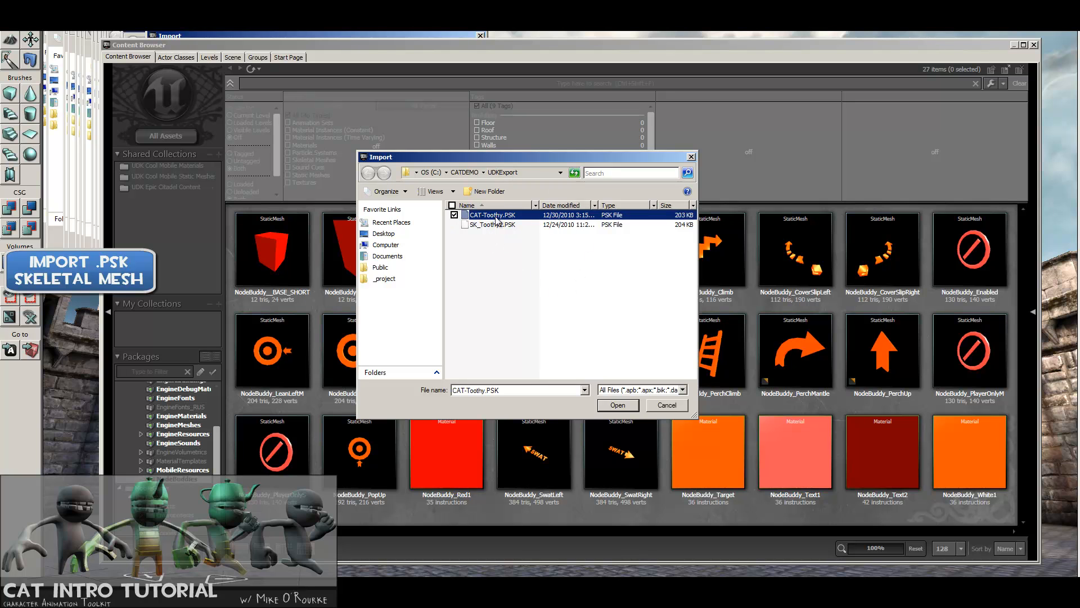
click(617, 404)
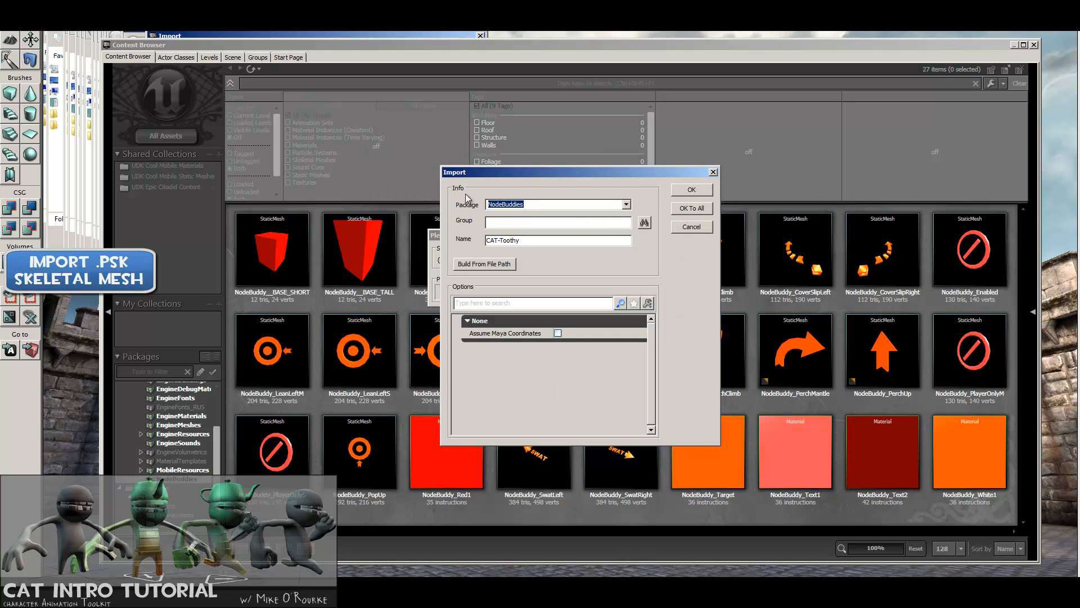
Import CAT-Toothy as a skeletal mesh into package CATDemo3, group SkeletalMeshes, keeping its name
drag(579, 171, 568, 177)
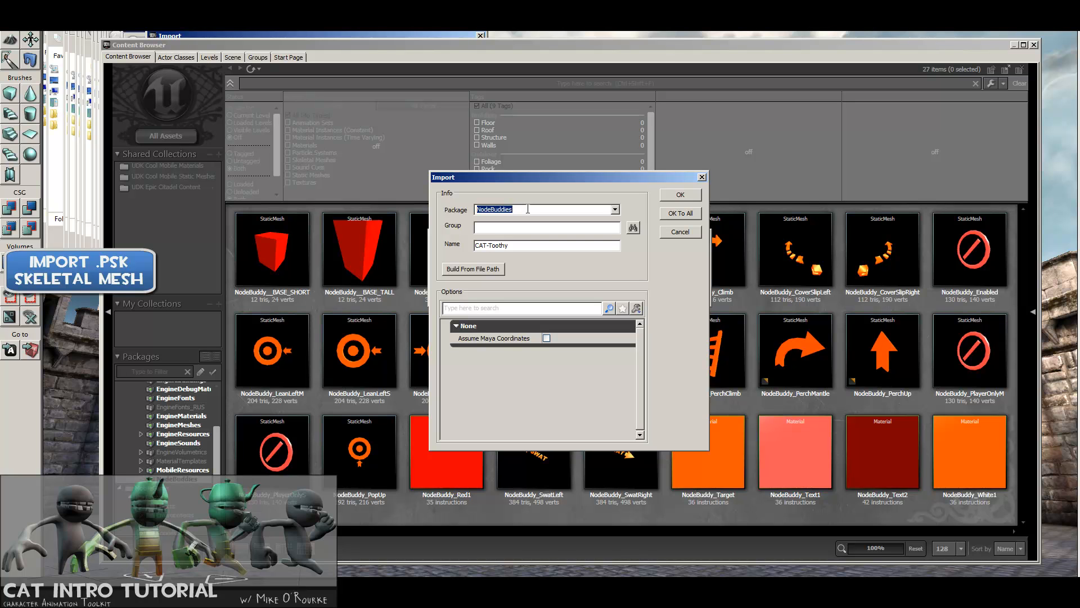
text(CATDemo3)
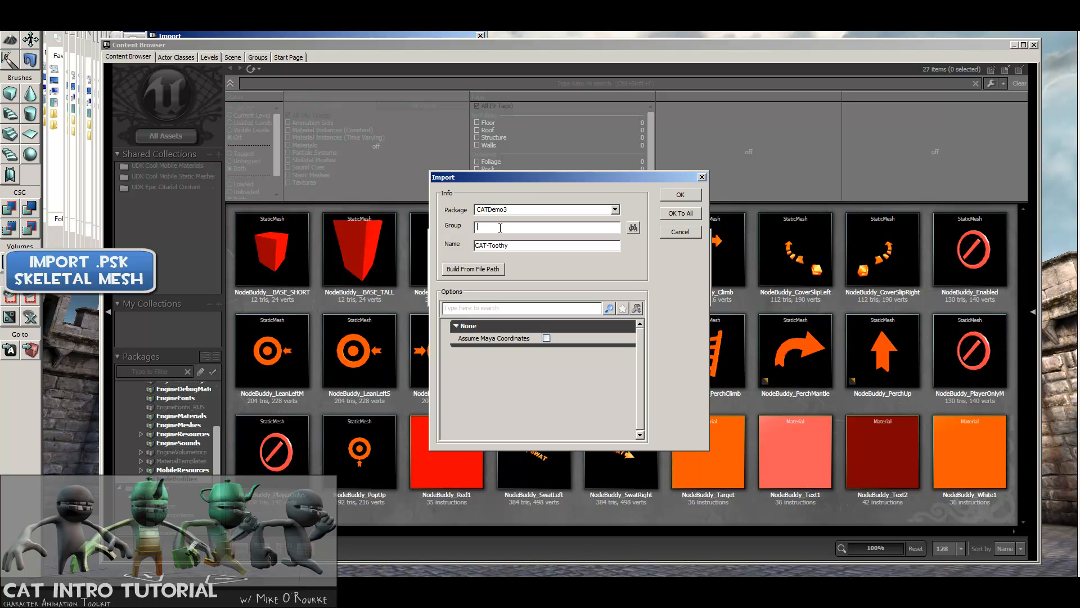
text(SkeletalMeshes)
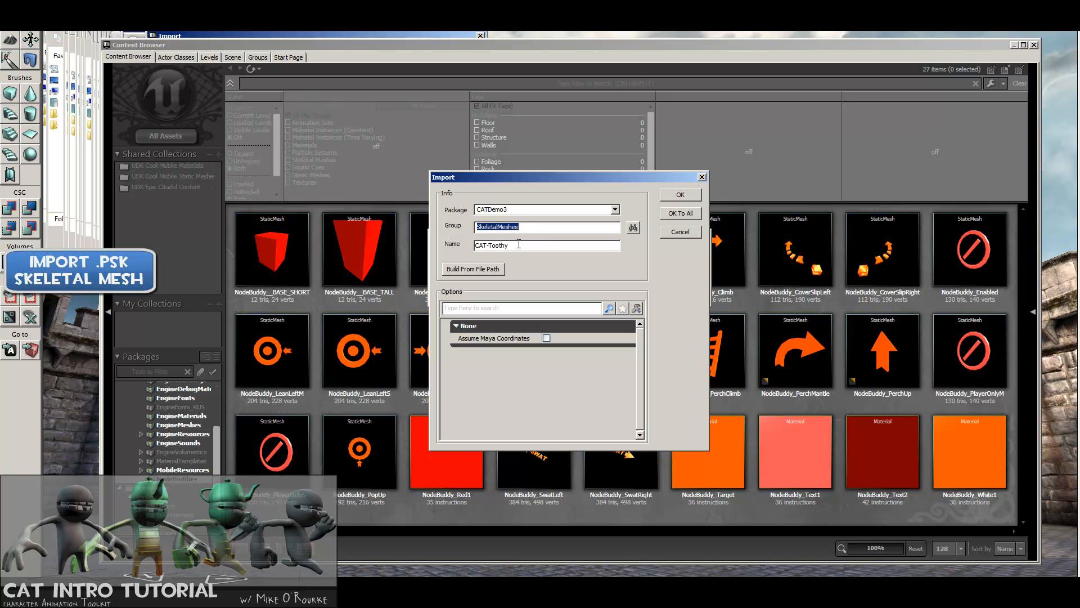
click(547, 244)
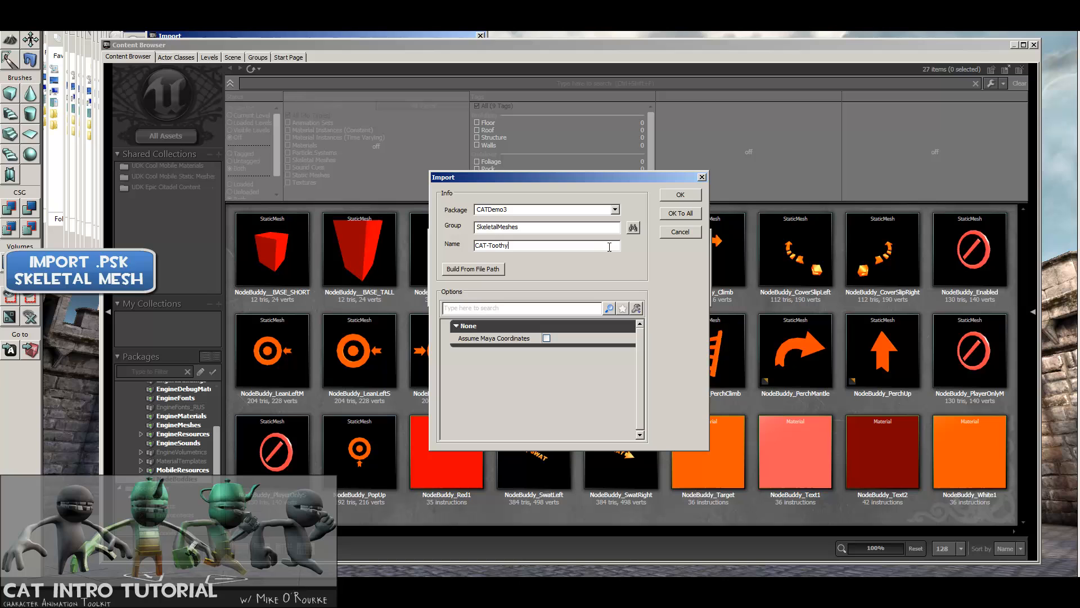
click(679, 194)
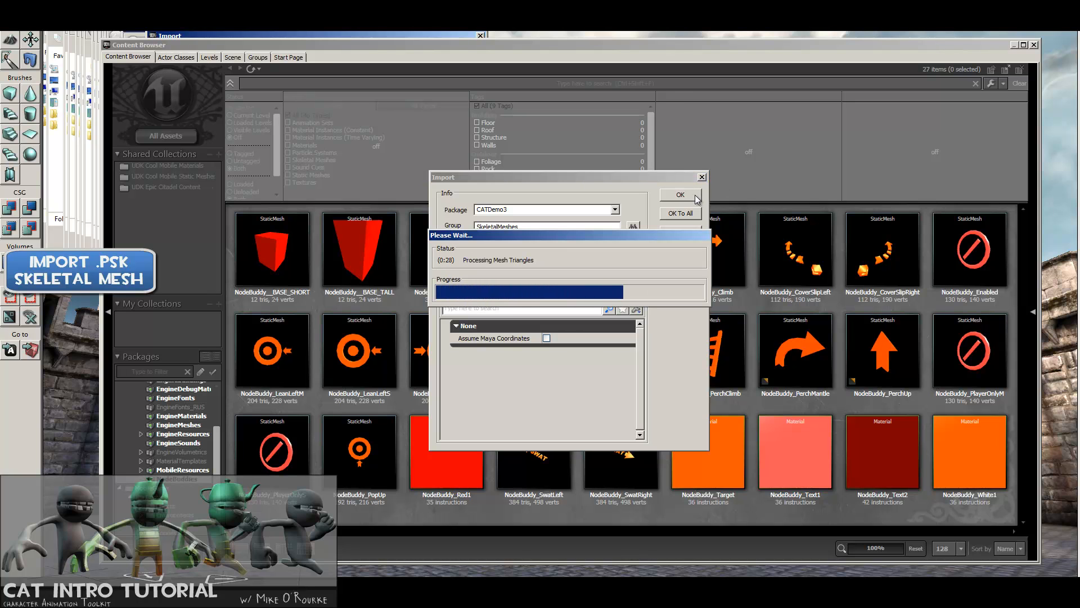
click(680, 195)
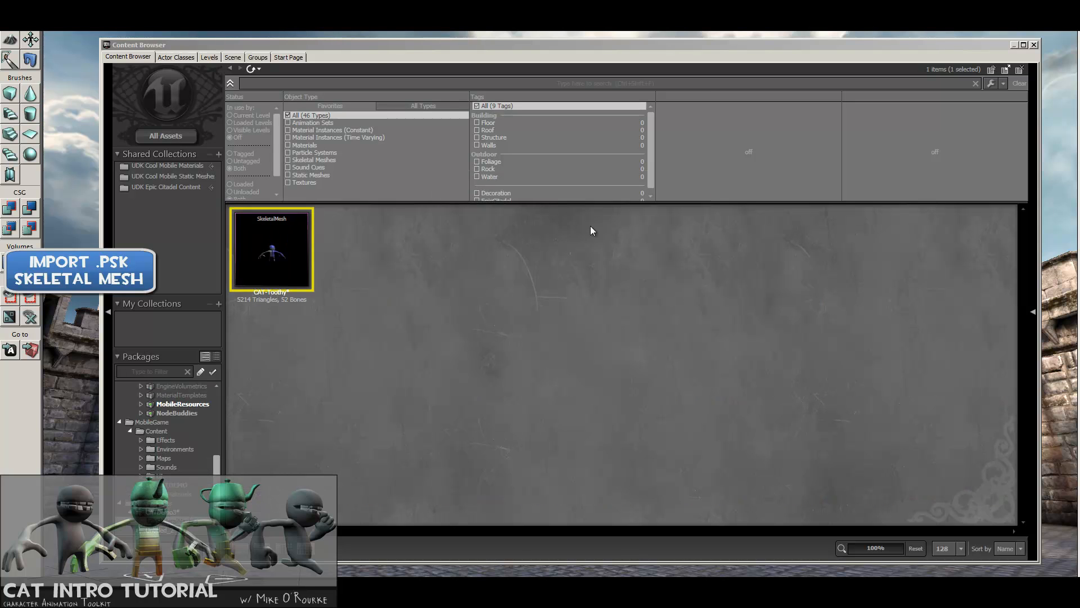
mouse_move(648, 338)
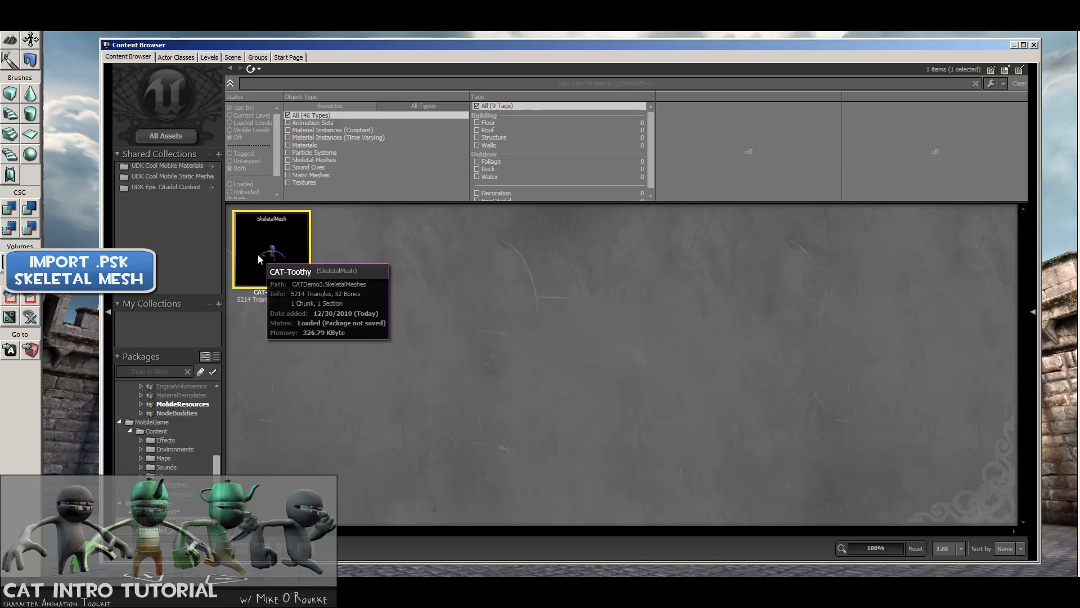
Open the CAT-Toothy skeletal mesh from the Content Browser in the AnimSet Editor
double_click(271, 248)
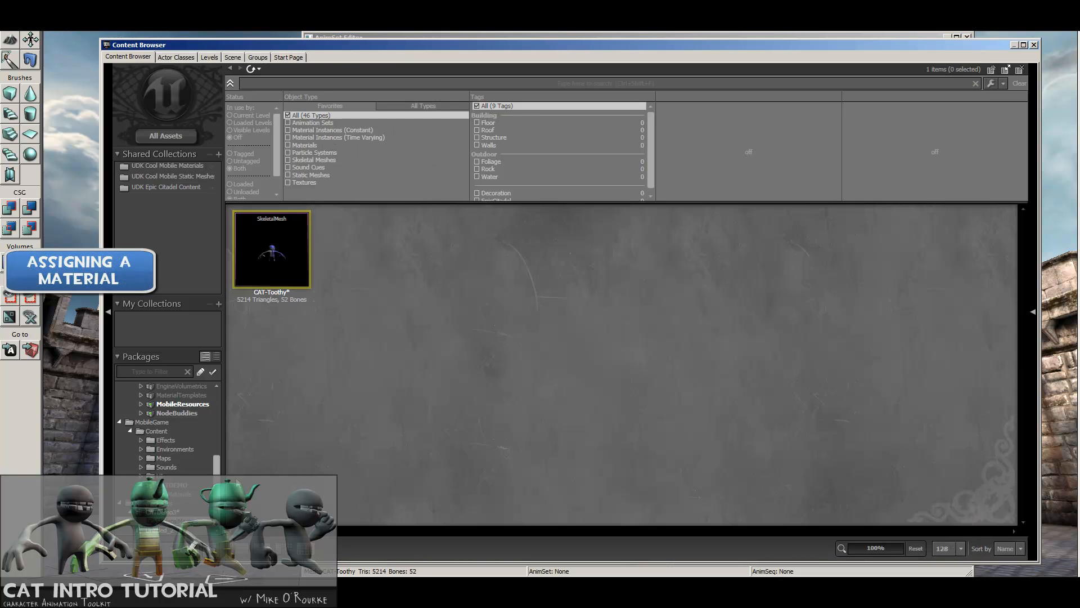
Assign M_Toothy_Mat to CAT-Toothy's material slot 0 and inspect it on the character
click(271, 247)
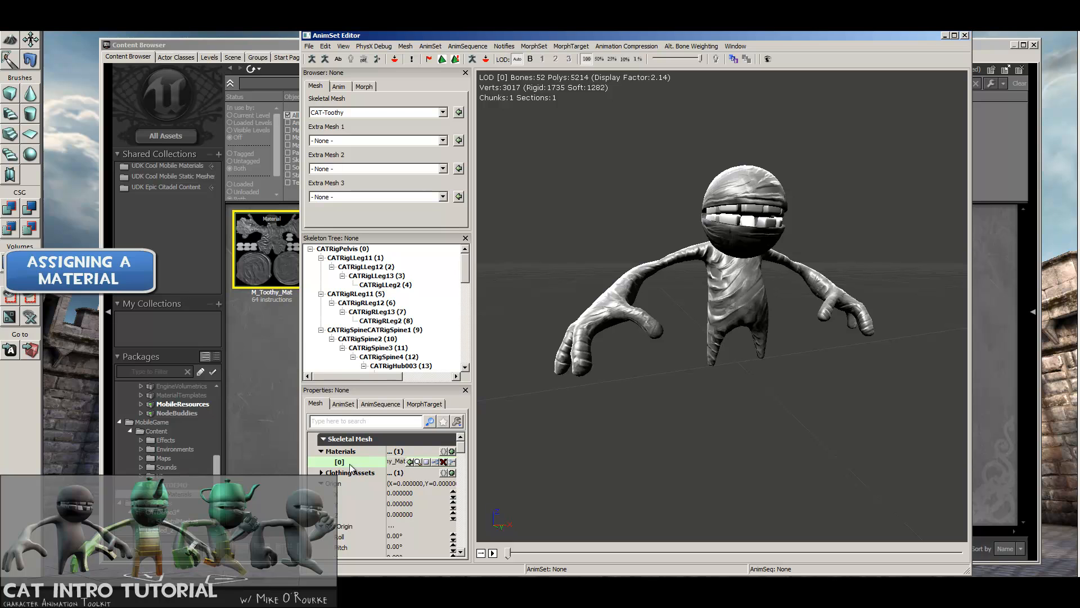
click(396, 461)
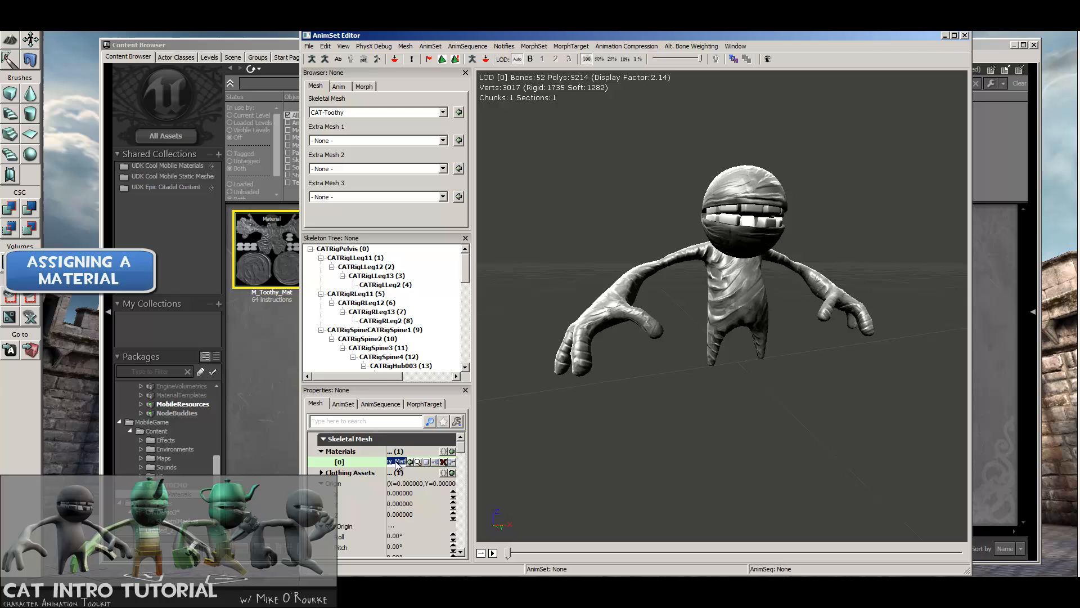
mouse_move(344, 467)
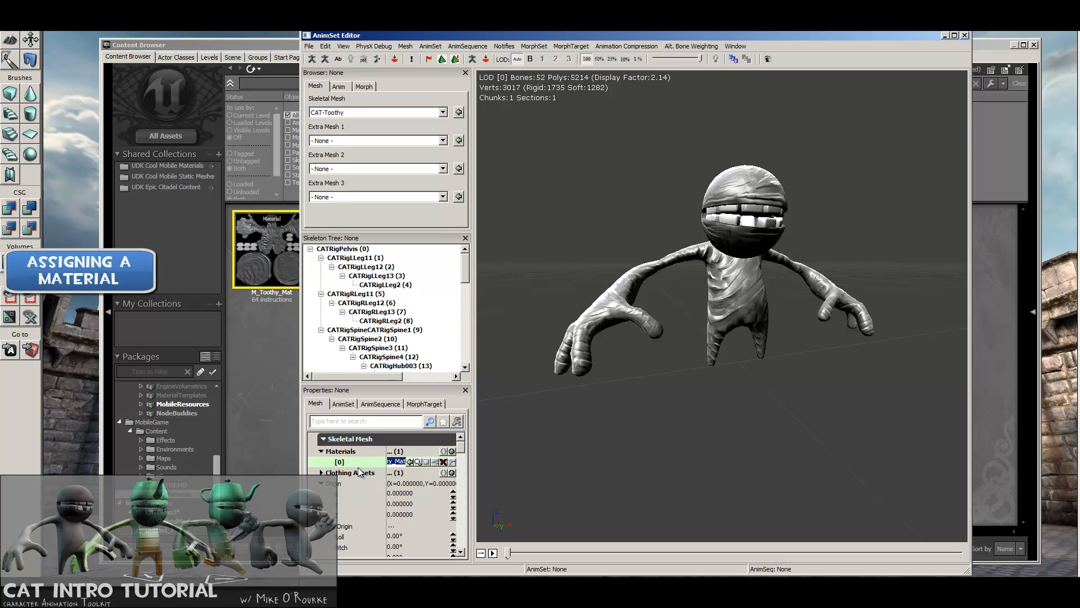
mouse_move(606, 418)
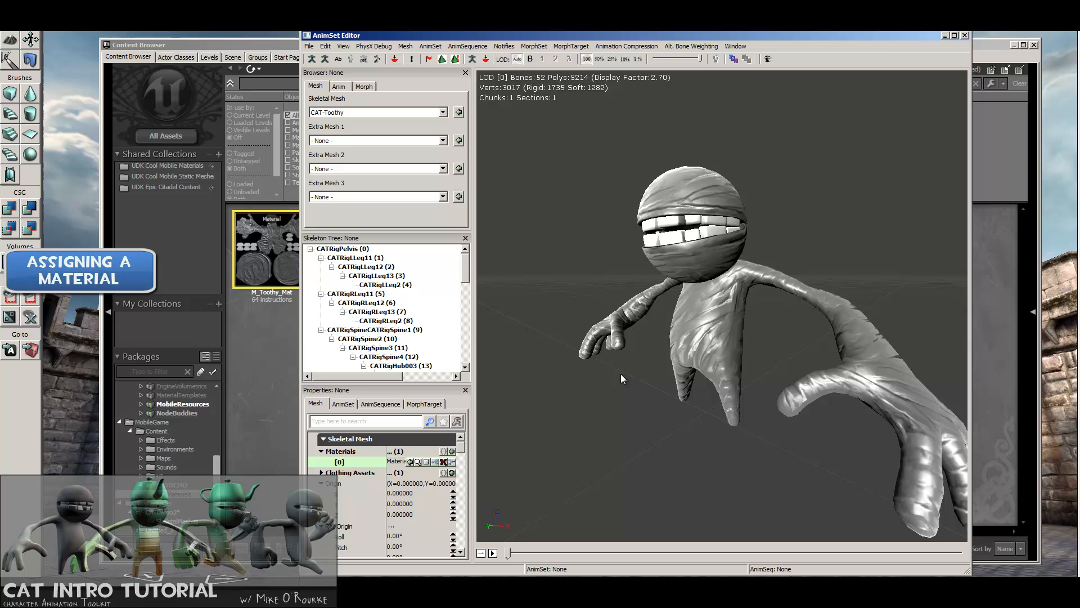
drag(622, 378, 763, 332)
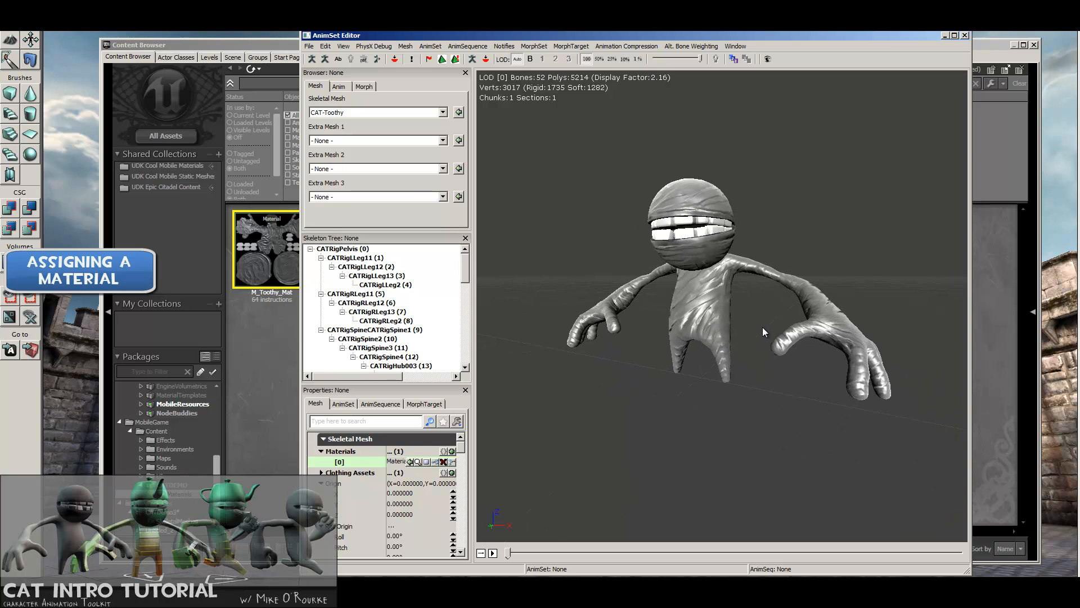
mouse_move(836, 324)
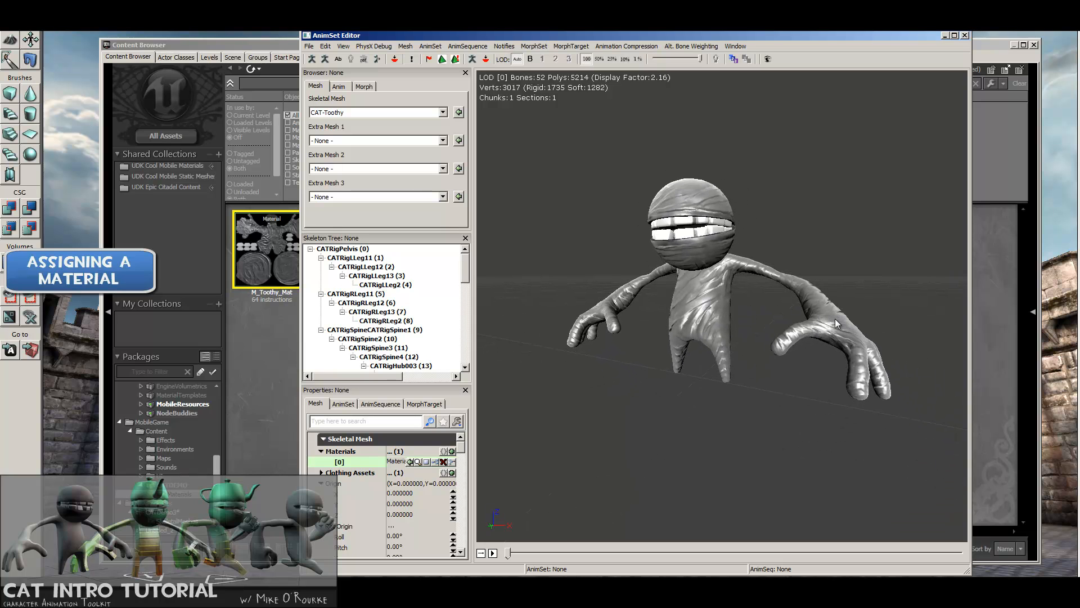
mouse_move(749, 202)
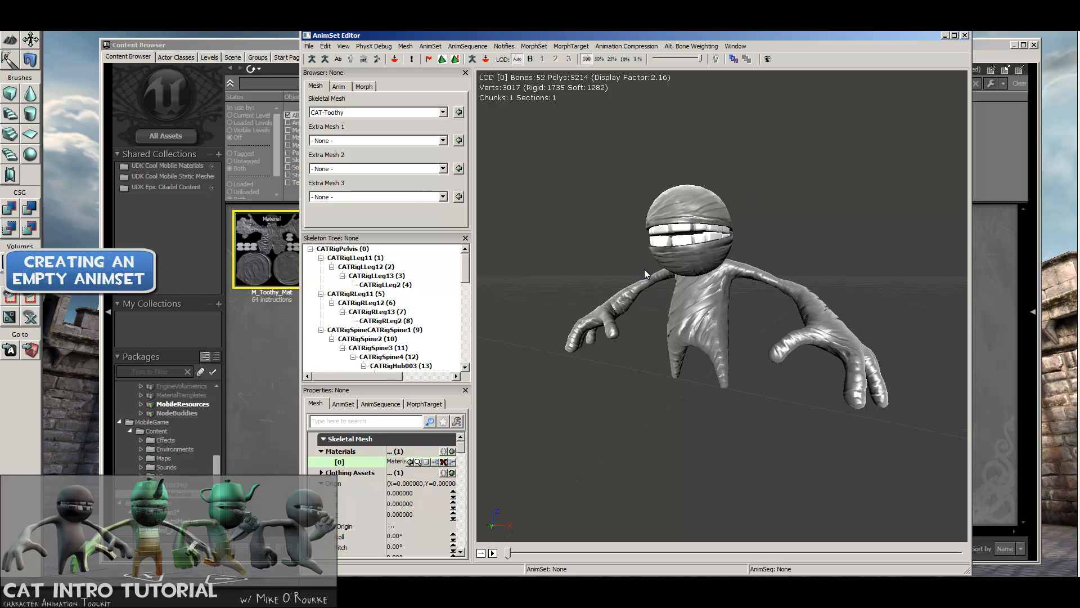
Create a new AnimSet named ToothyWalkAnimset in CATDemo3's AnimSets group
click(309, 45)
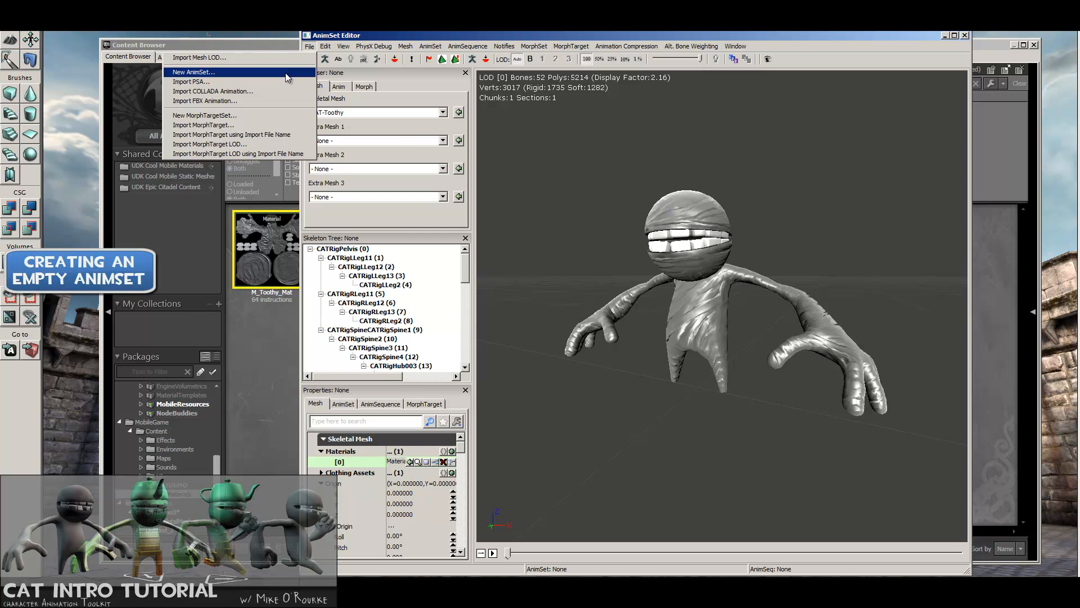
click(192, 72)
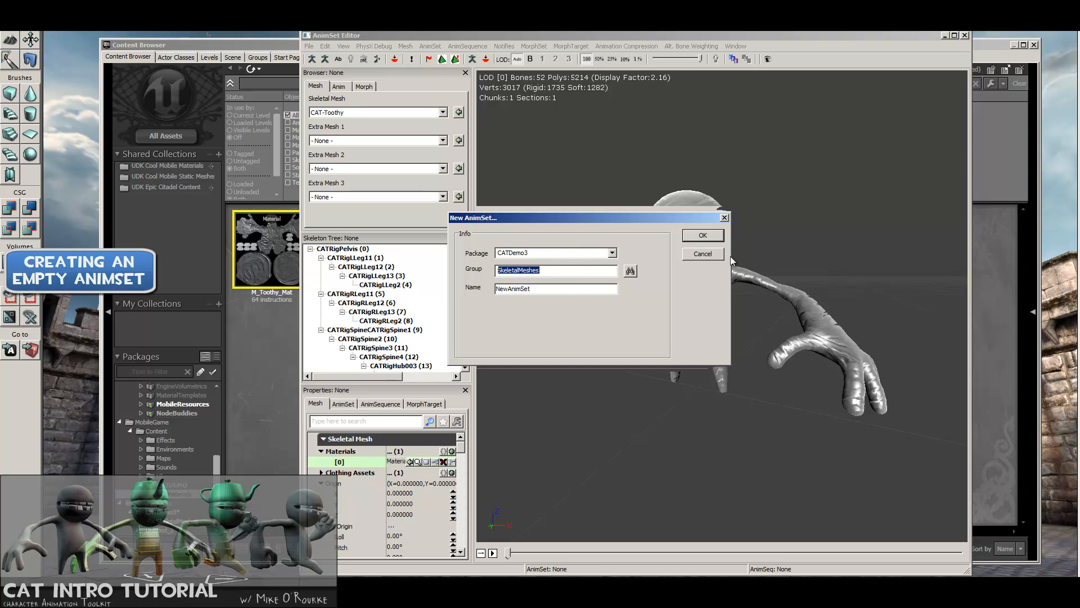
text(Anima)
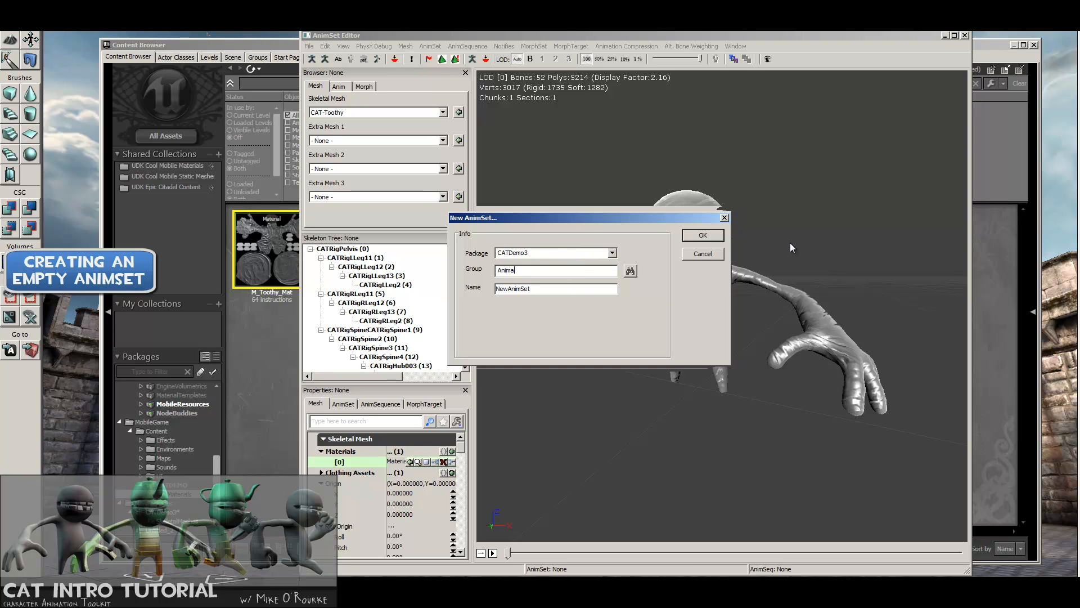
text(ts)
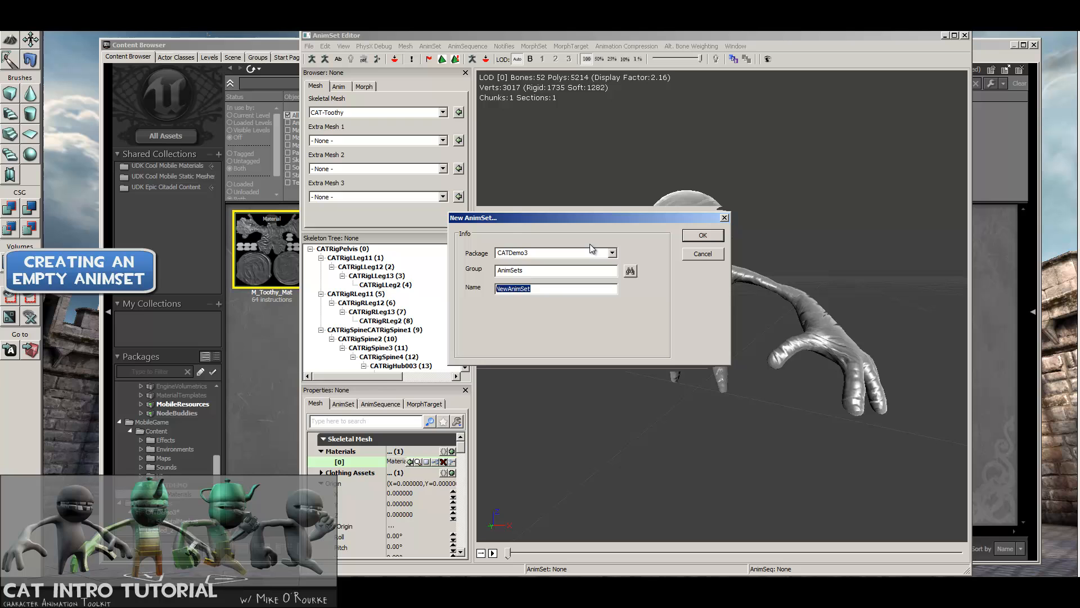
text(ToothyWalk)
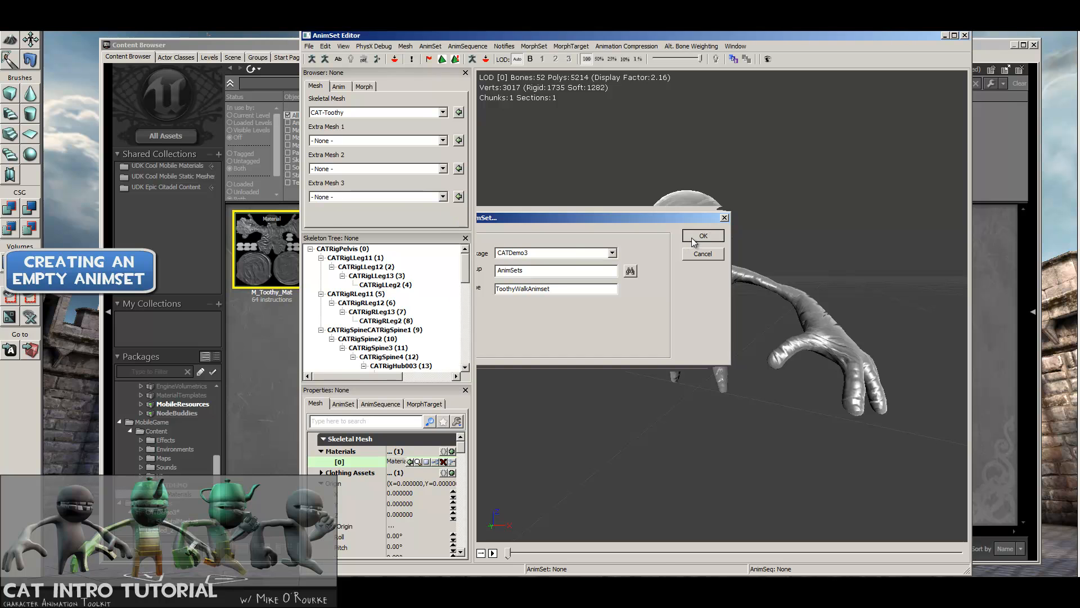
click(702, 235)
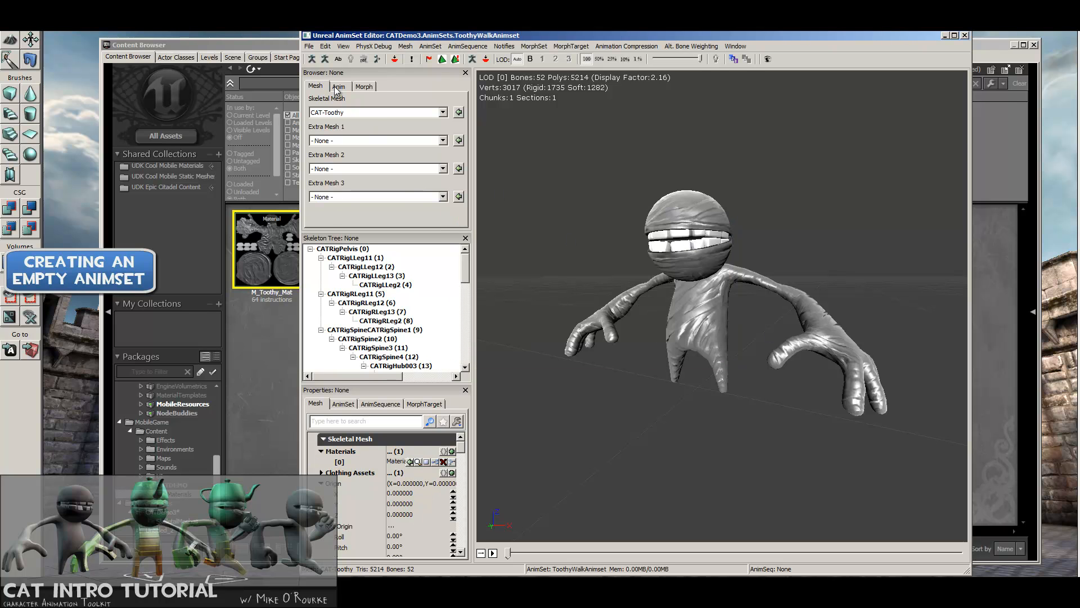
click(339, 86)
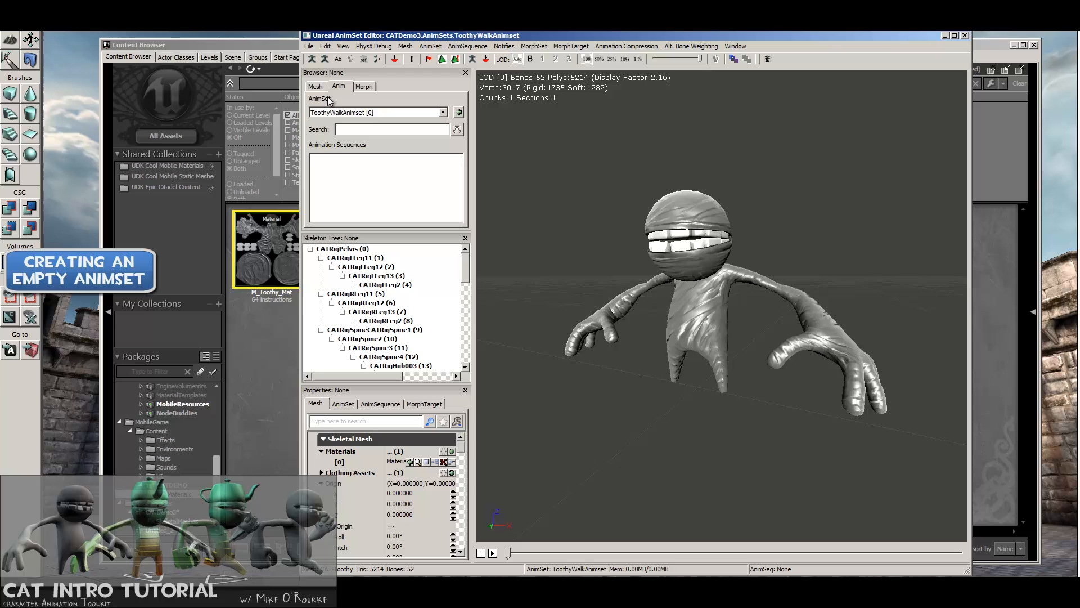
mouse_move(378, 118)
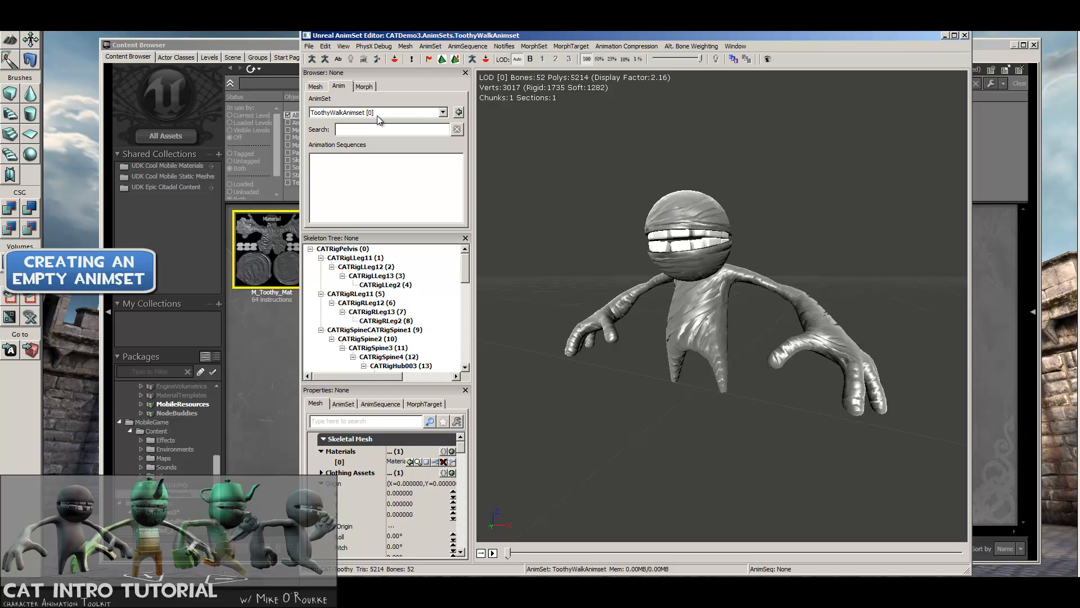
mouse_move(396, 116)
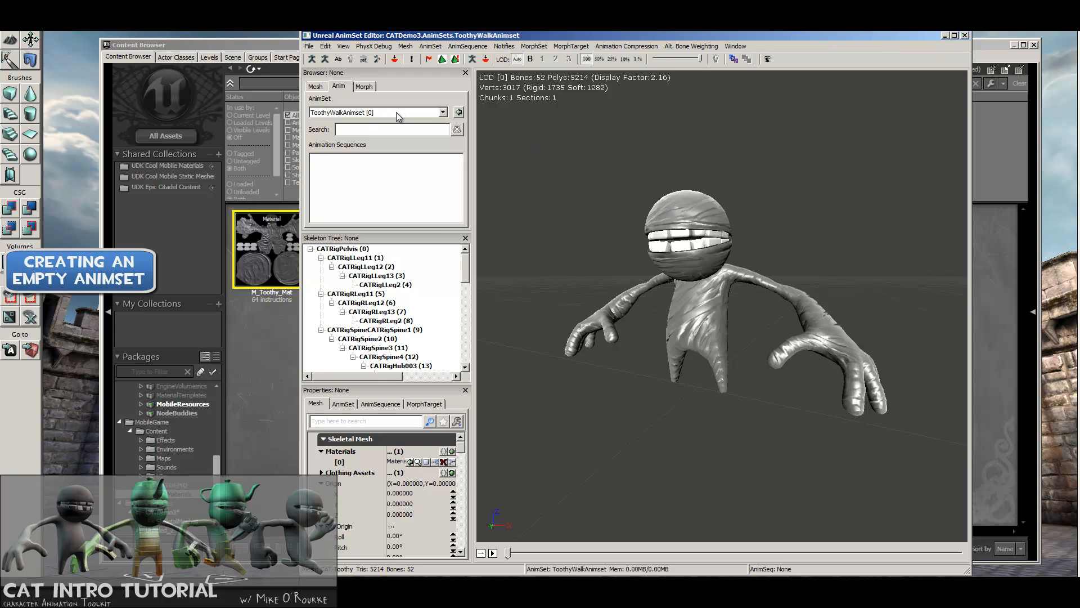
Bring up the AnimSet Editor's File menu listing the import commands
click(308, 47)
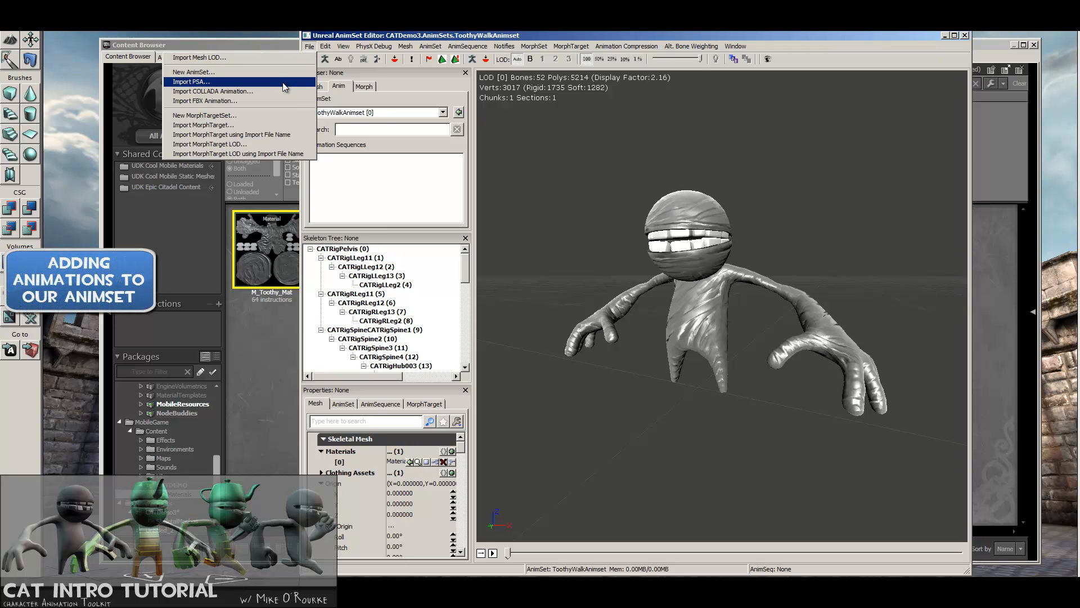
Import CAT-ToothyWalkAnims.psa, adding WalkBackwards, WalkForward, WalkLeft and WalkRight to the AnimSet
click(191, 81)
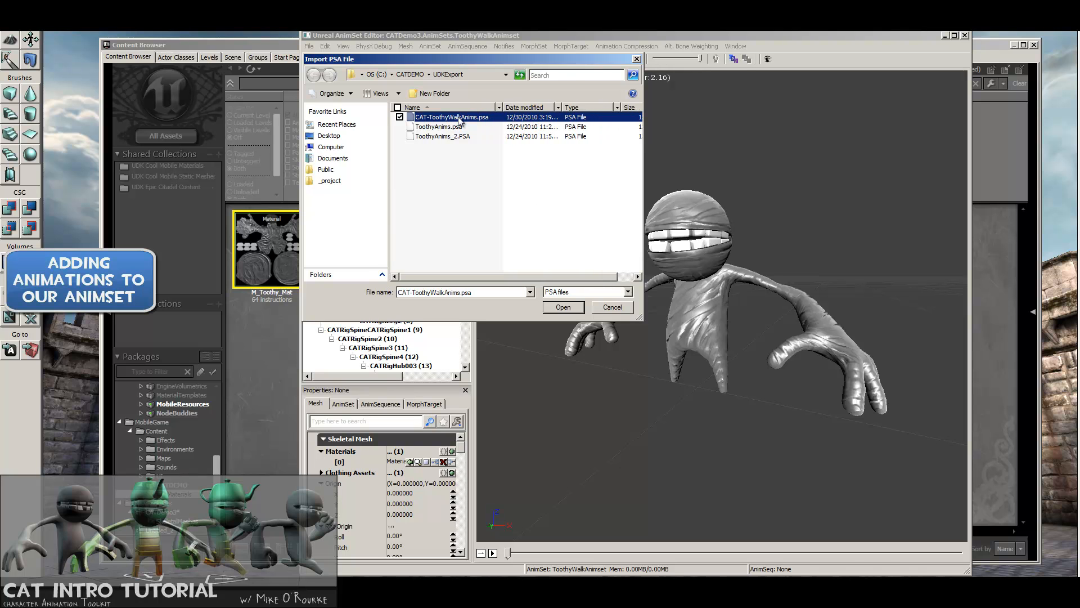
click(563, 306)
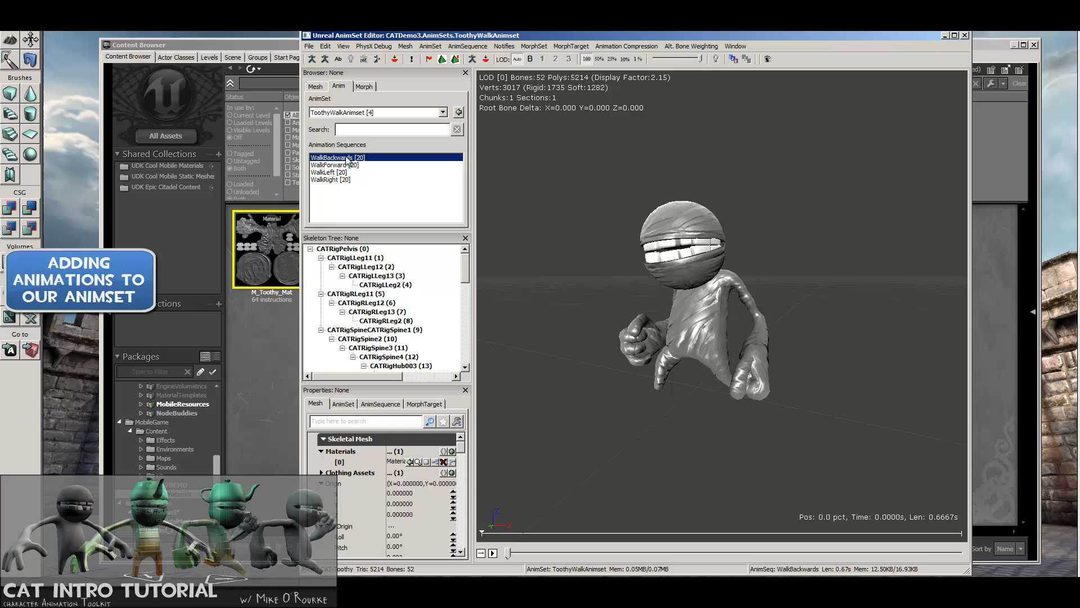
Preview WalkLeft, then make WalkRight the active sequence on the character
click(333, 171)
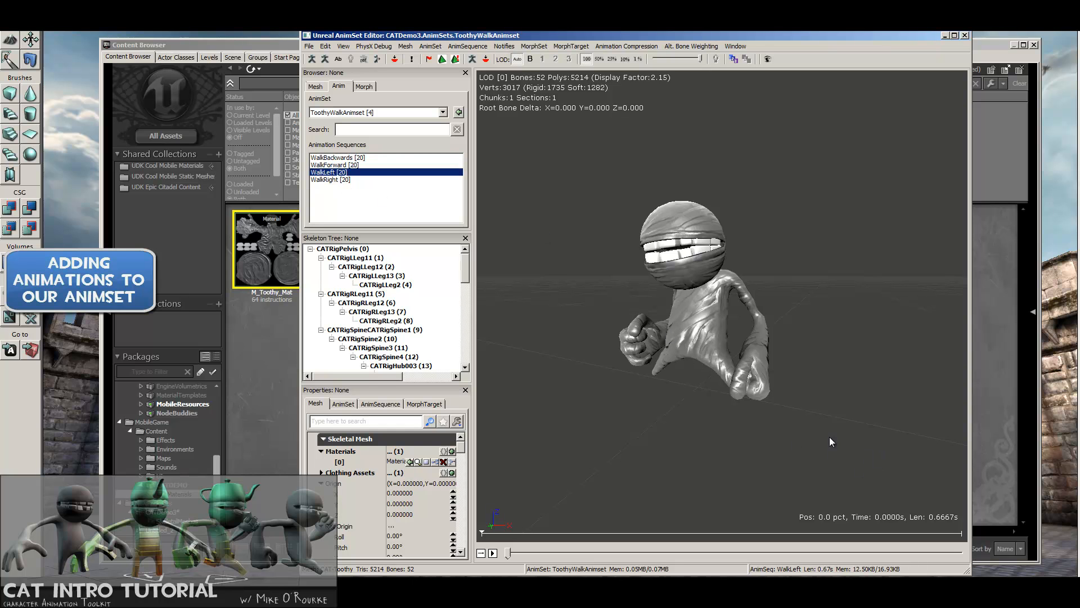
click(331, 180)
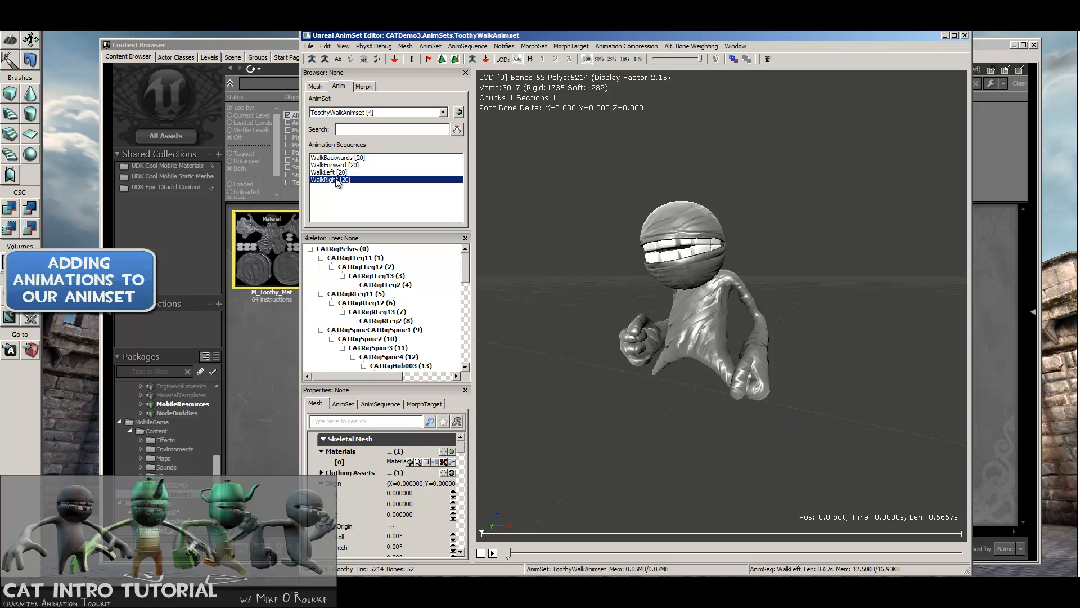
click(331, 180)
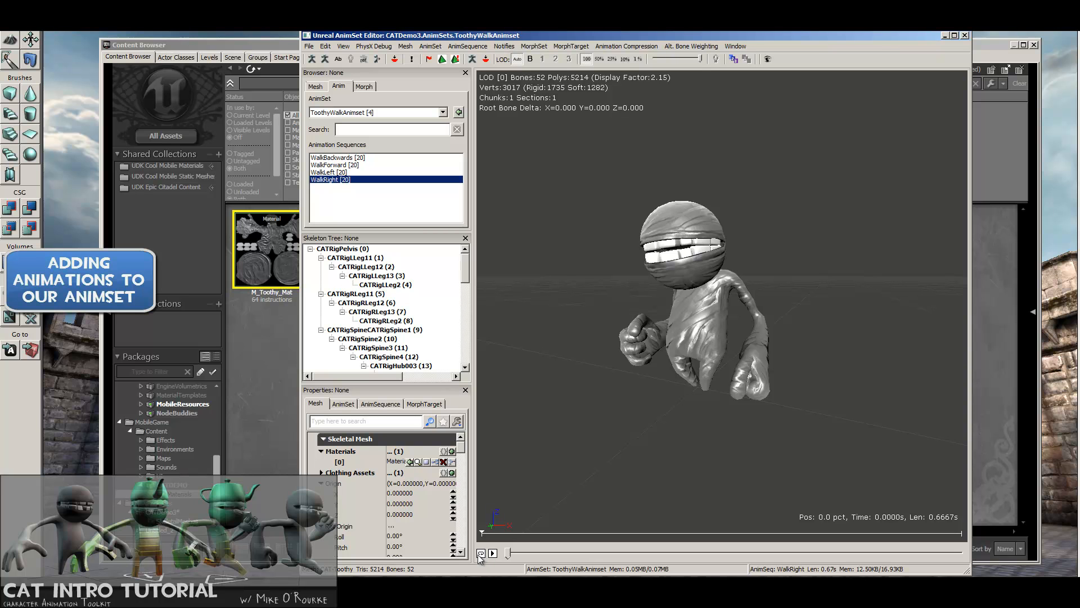
Play the preview looped and cycle through WalkLeft, WalkForward and WalkBackwards
click(492, 552)
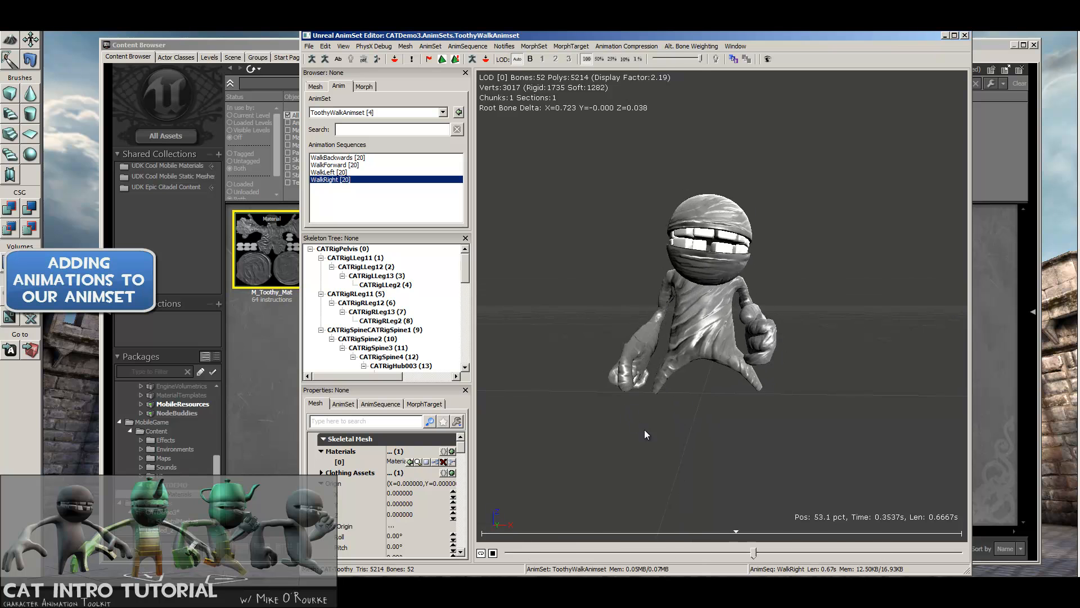
click(330, 172)
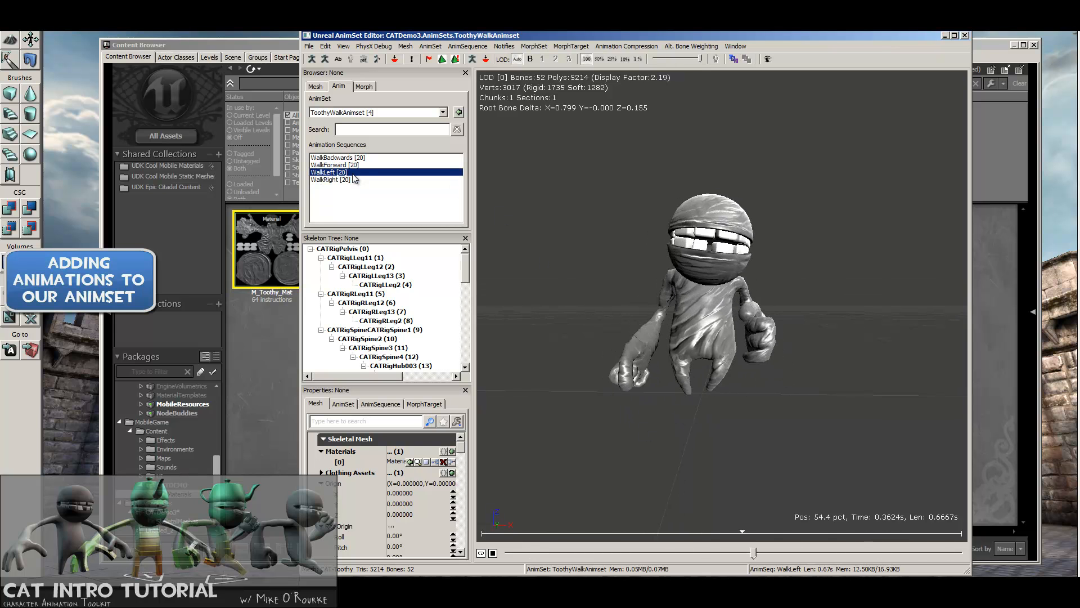
click(334, 164)
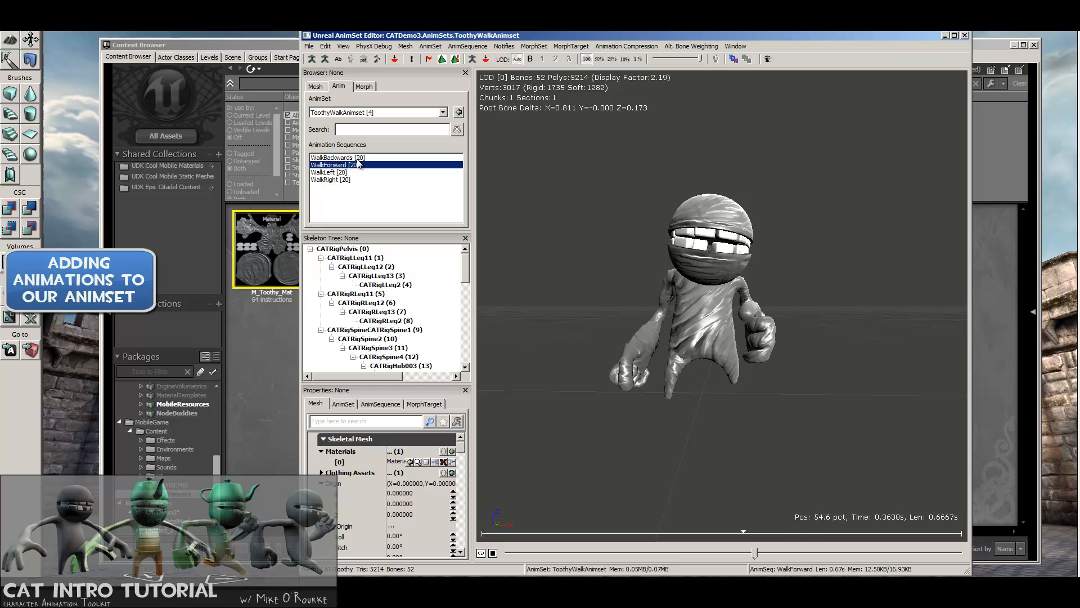
click(336, 157)
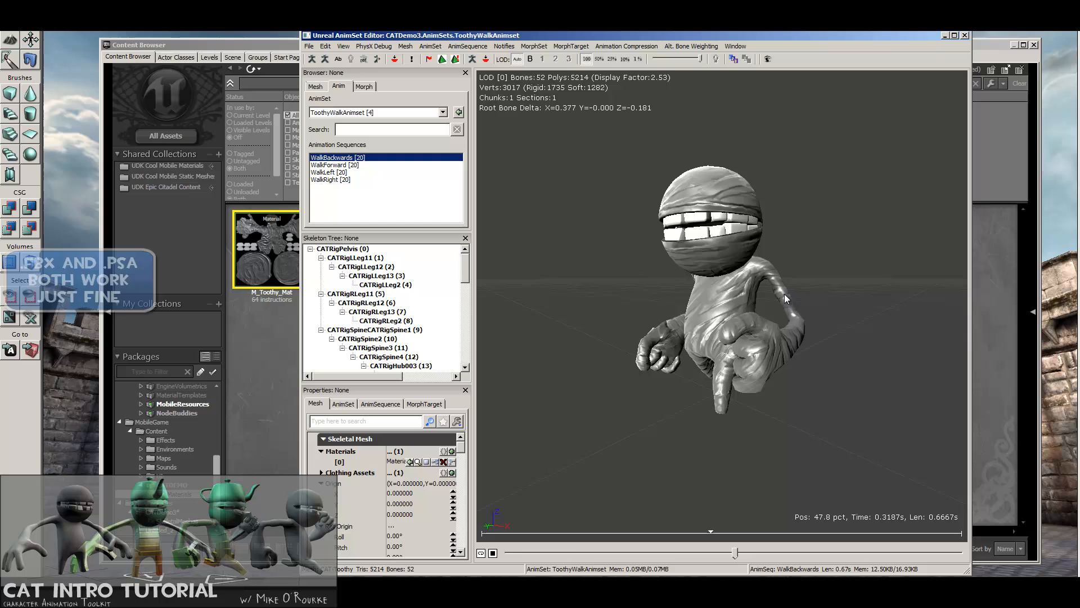
click(309, 46)
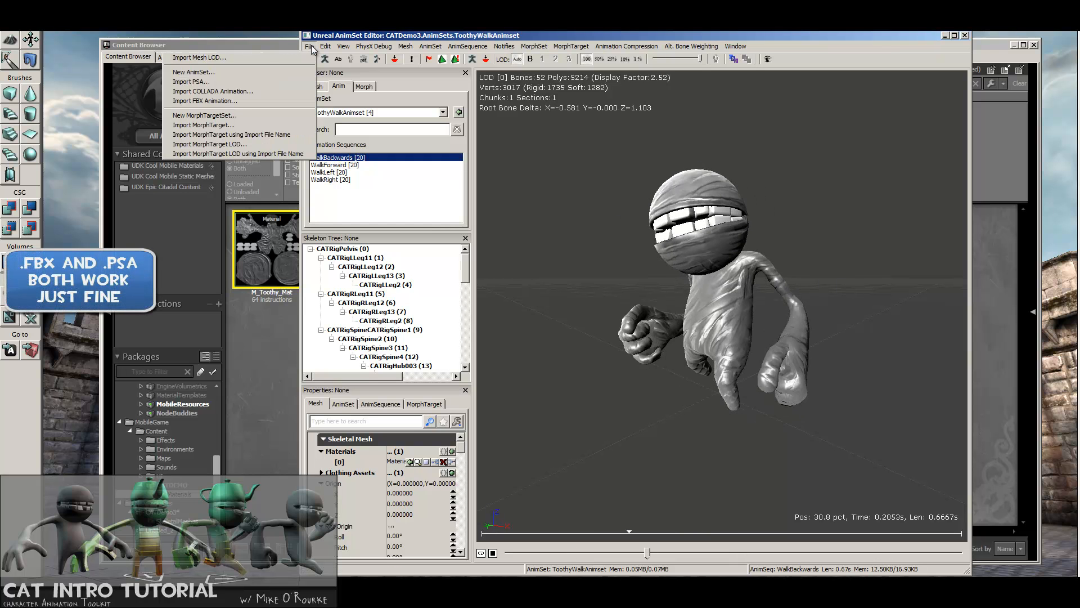
mouse_move(216, 100)
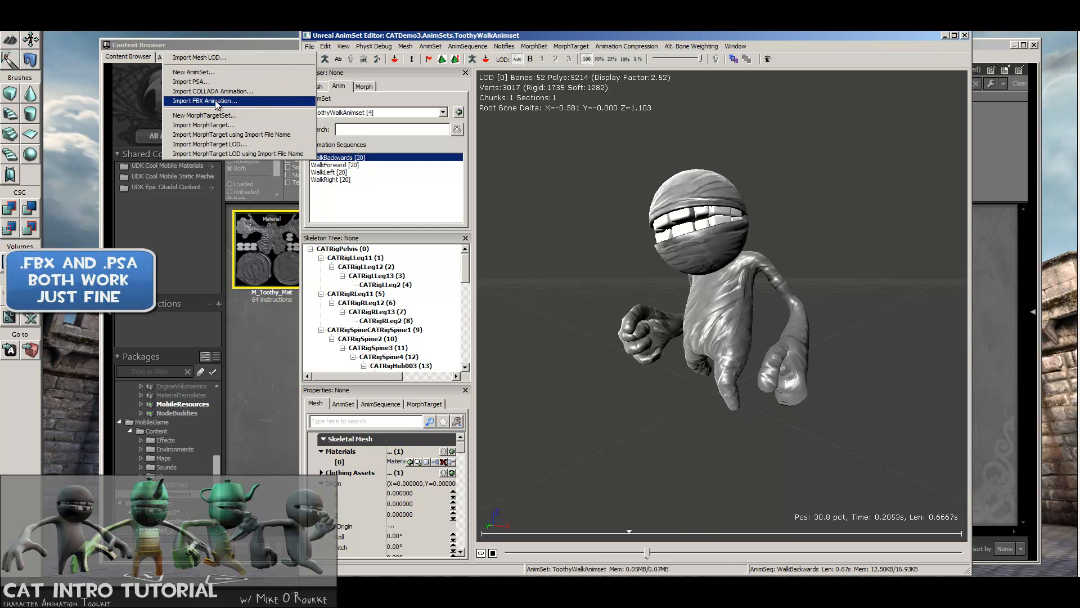
mouse_move(431, 152)
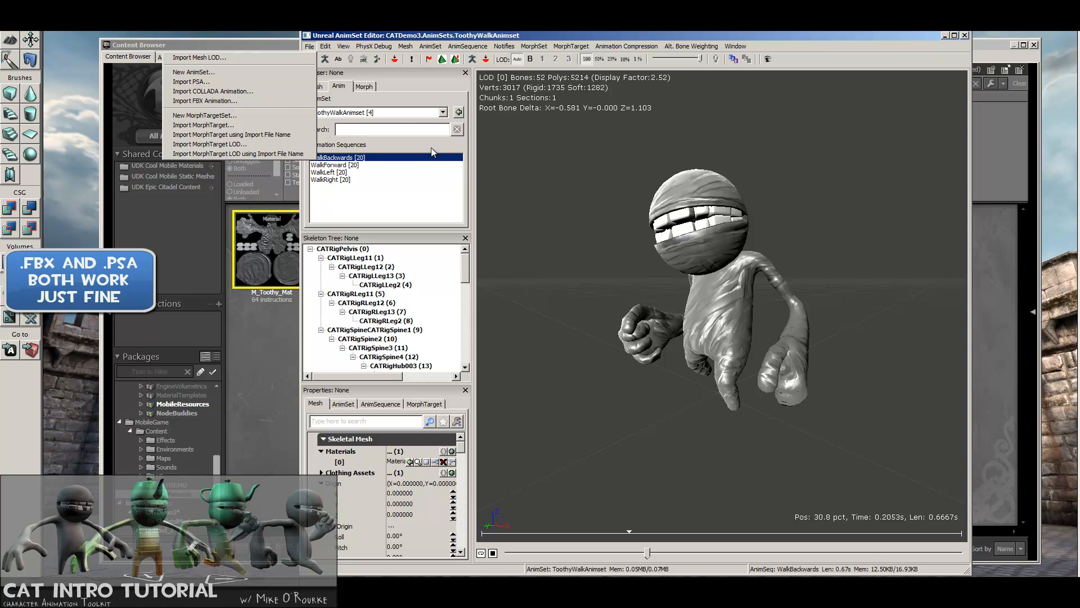
mouse_move(205, 100)
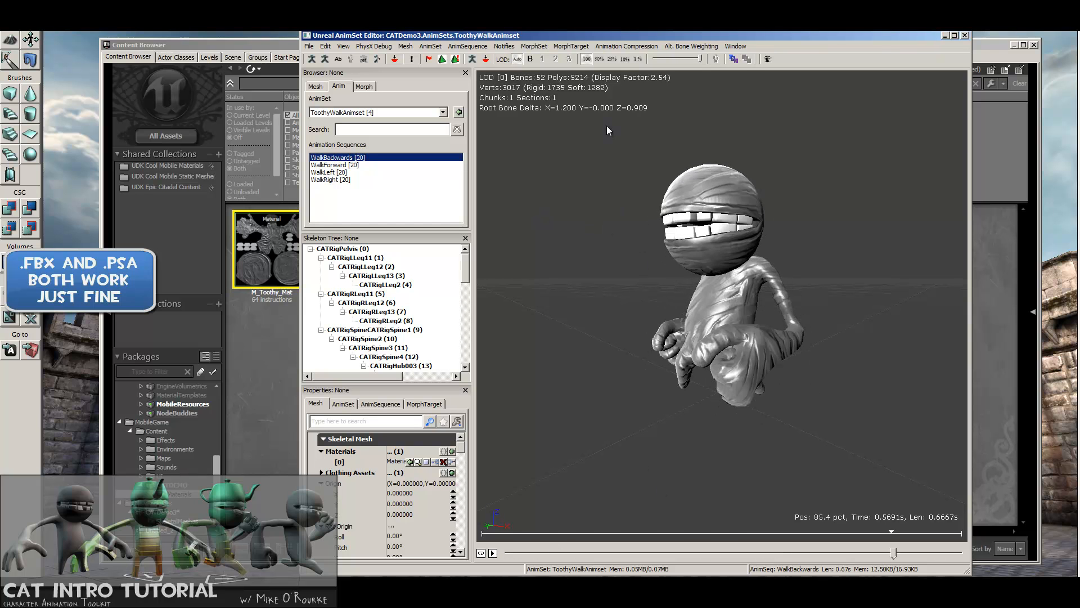
mouse_move(766, 304)
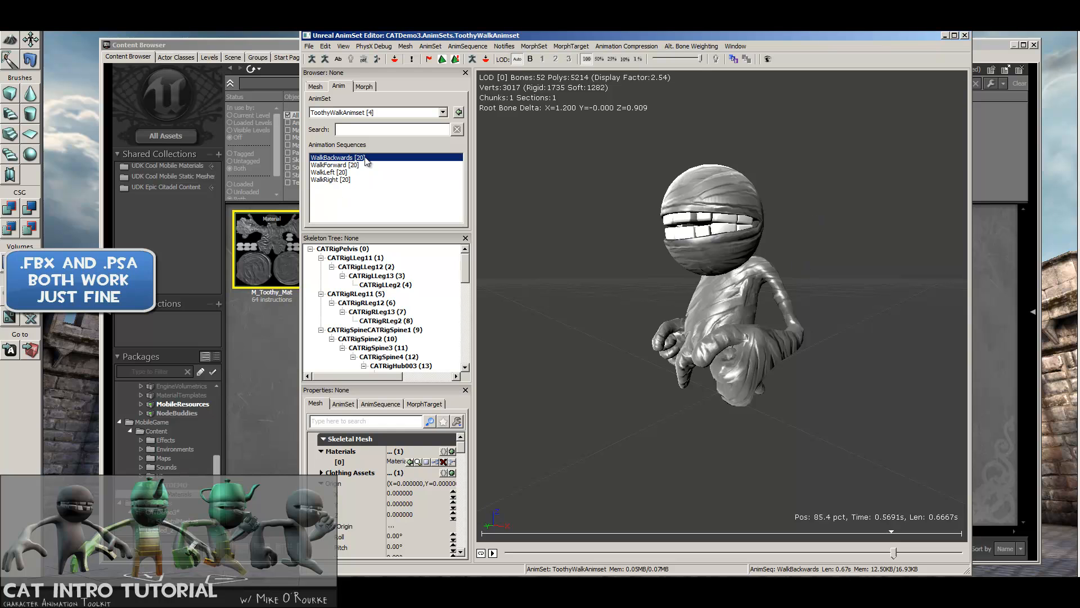
Switch between WalkForward and WalkBackwards, then settle on the WalkLeft sequence
click(337, 164)
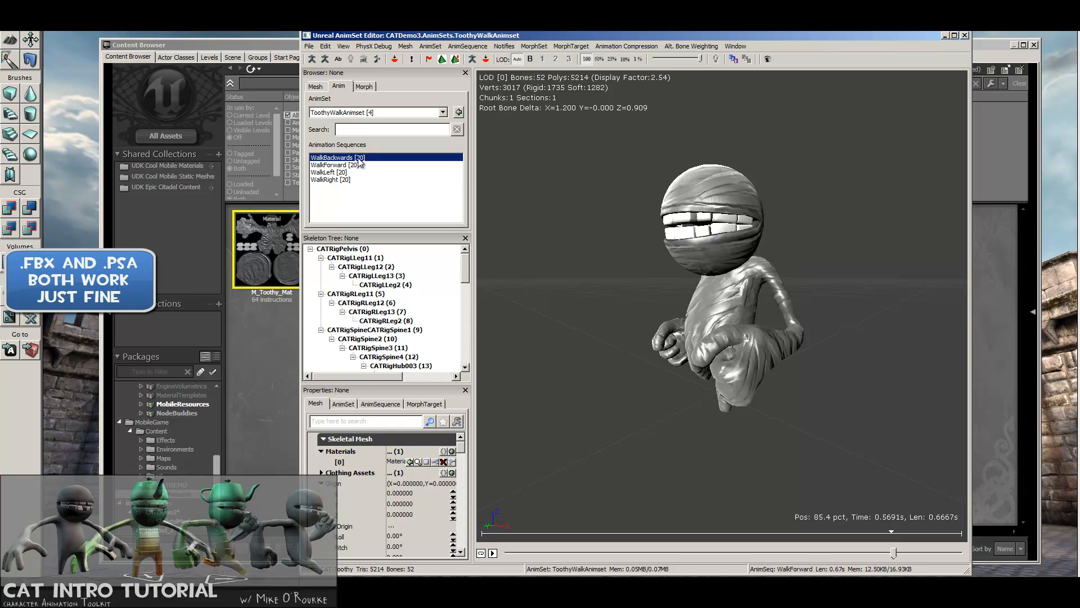
click(338, 158)
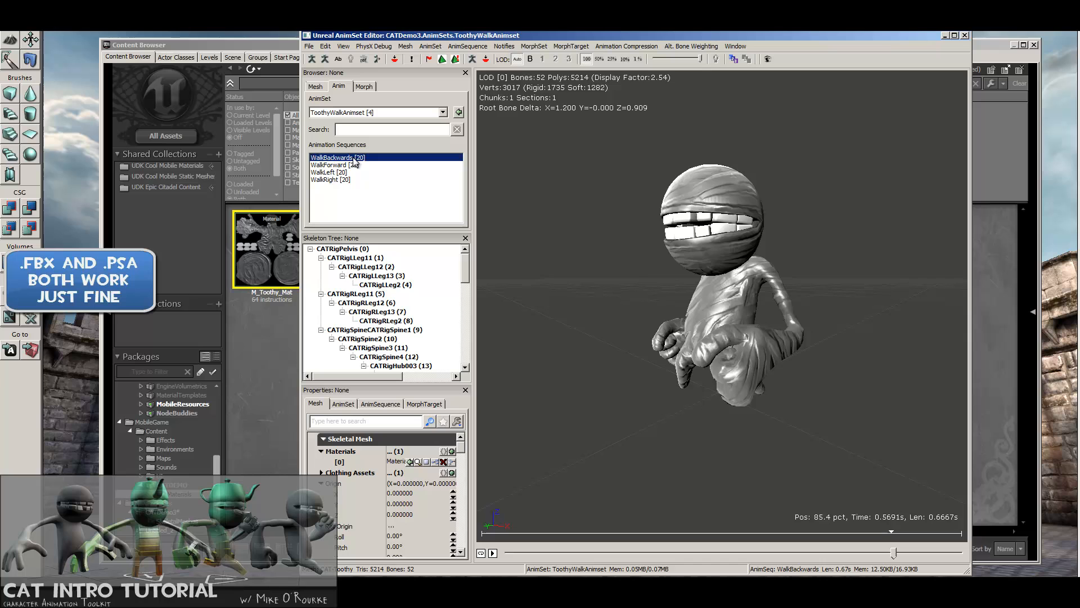
click(334, 165)
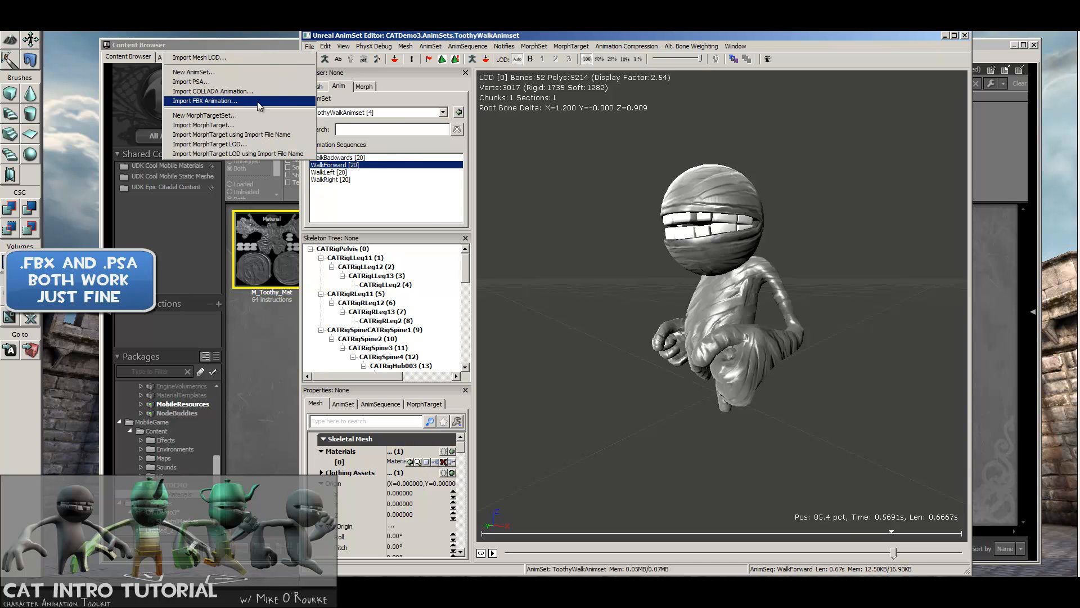
click(330, 179)
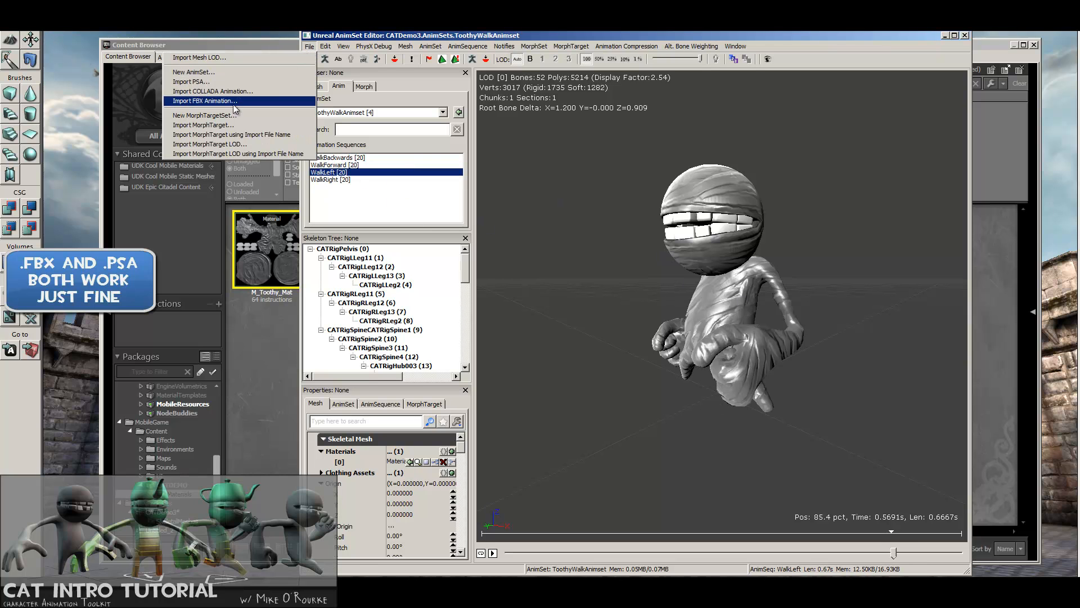
mouse_move(192, 81)
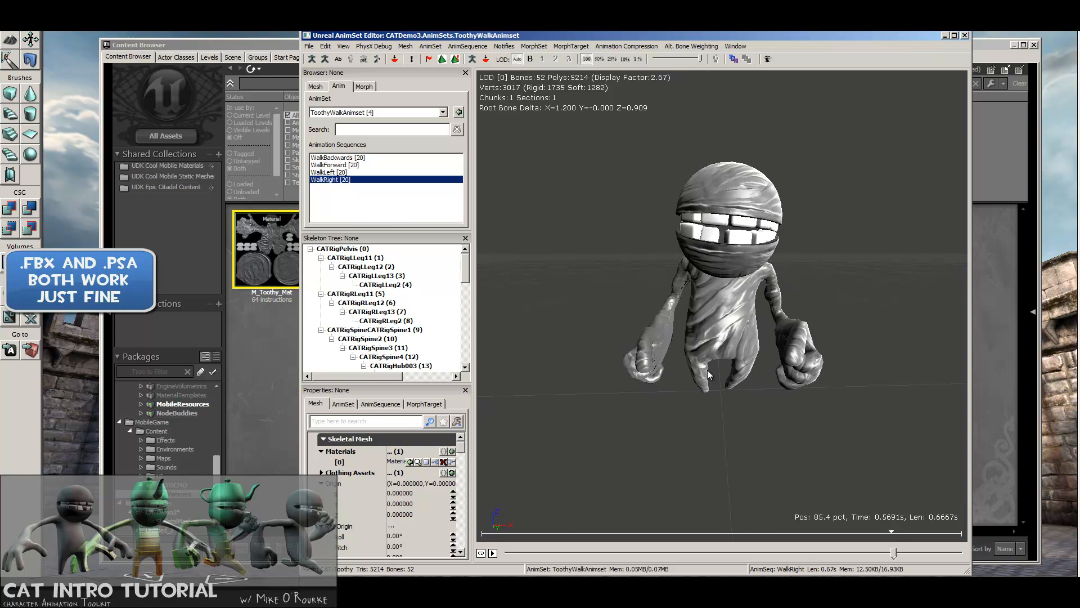
Select WalkForward in the sequence list and play it looping on the Toothy character
click(335, 164)
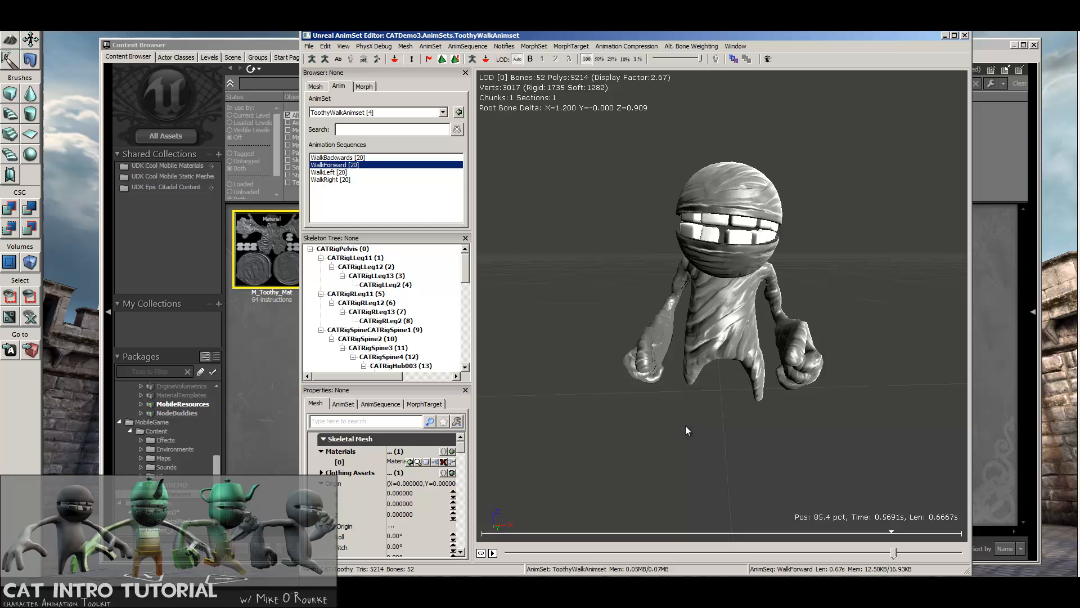
click(491, 552)
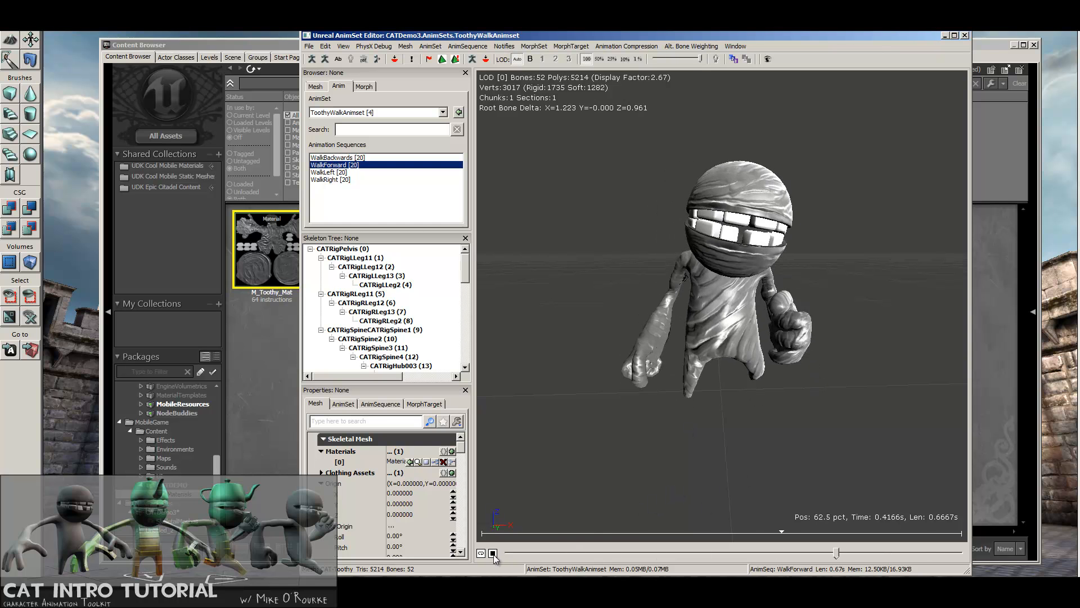
click(493, 553)
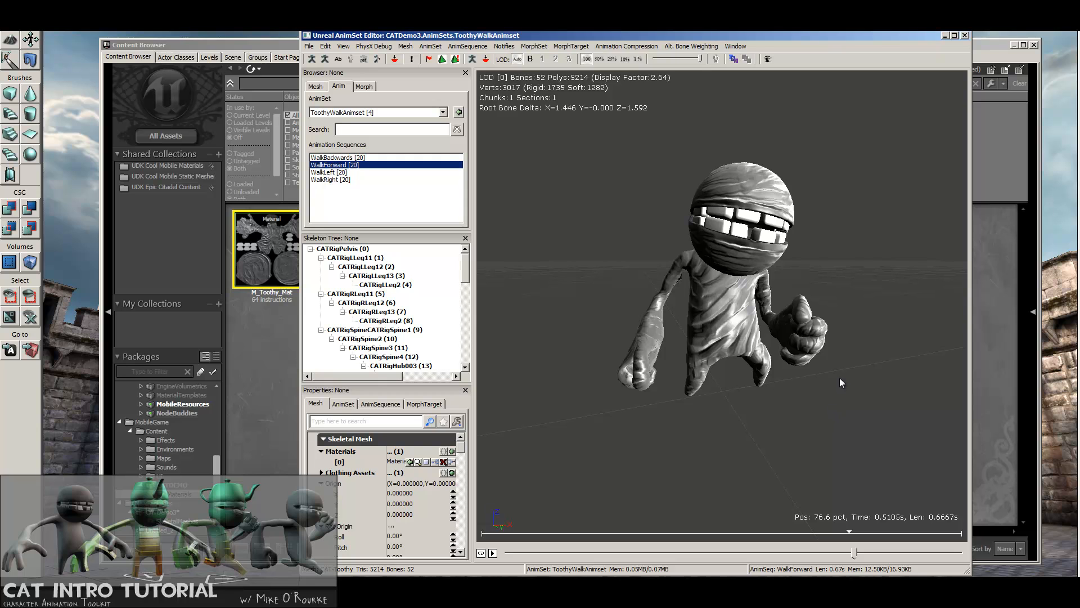